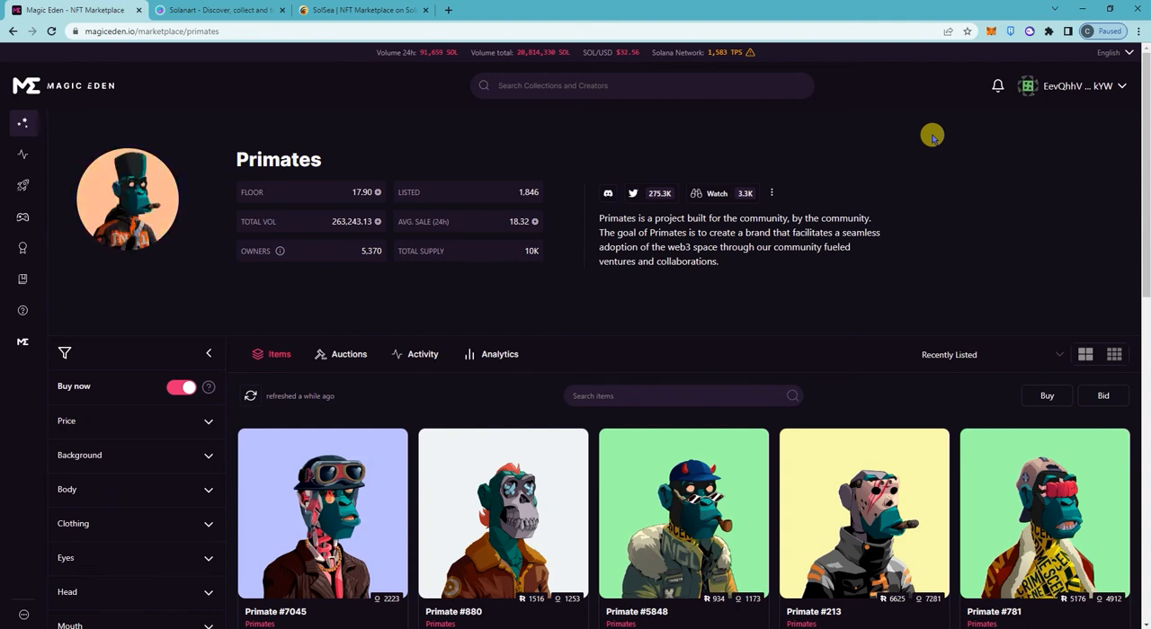
{"action": "mouse_move", "coordinate": [894, 139]}
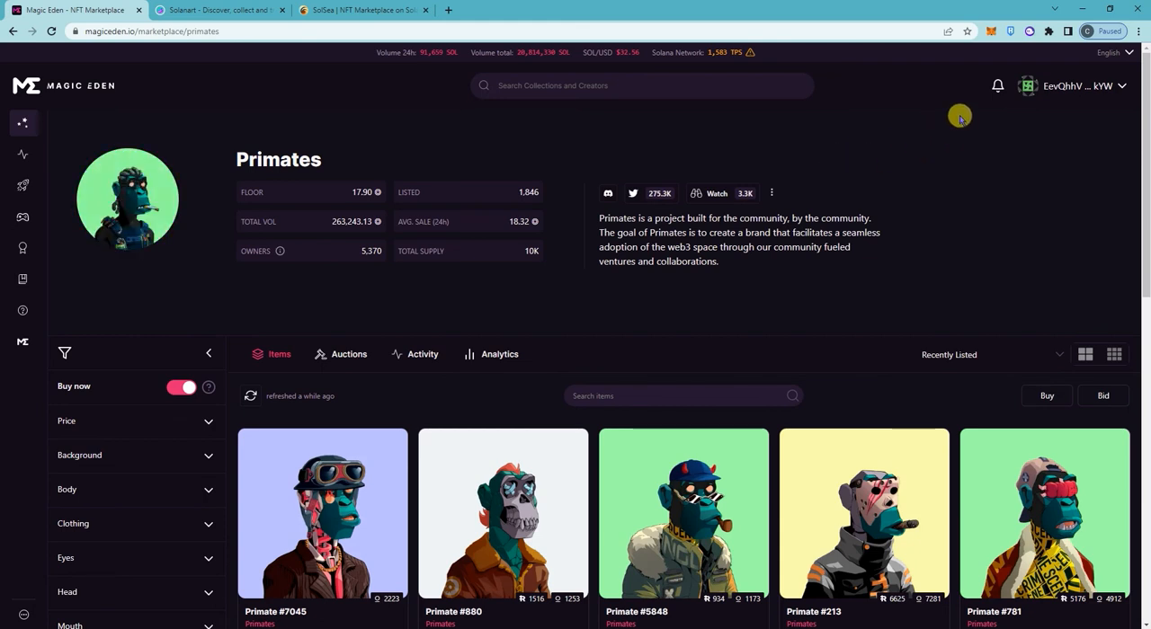
{"action": "mouse_move", "coordinate": [1029, 30]}
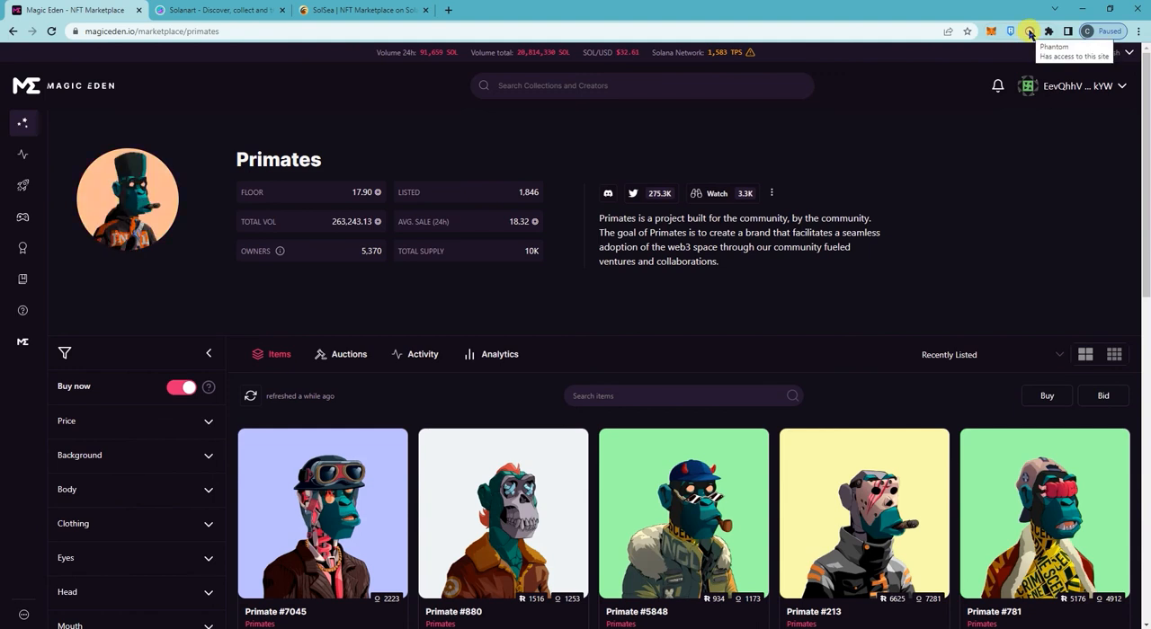
- Open Wallet 1's settings list showing Address Book, Trusted Apps and Security
{"action": "left_click", "coordinate": [1030, 31]}
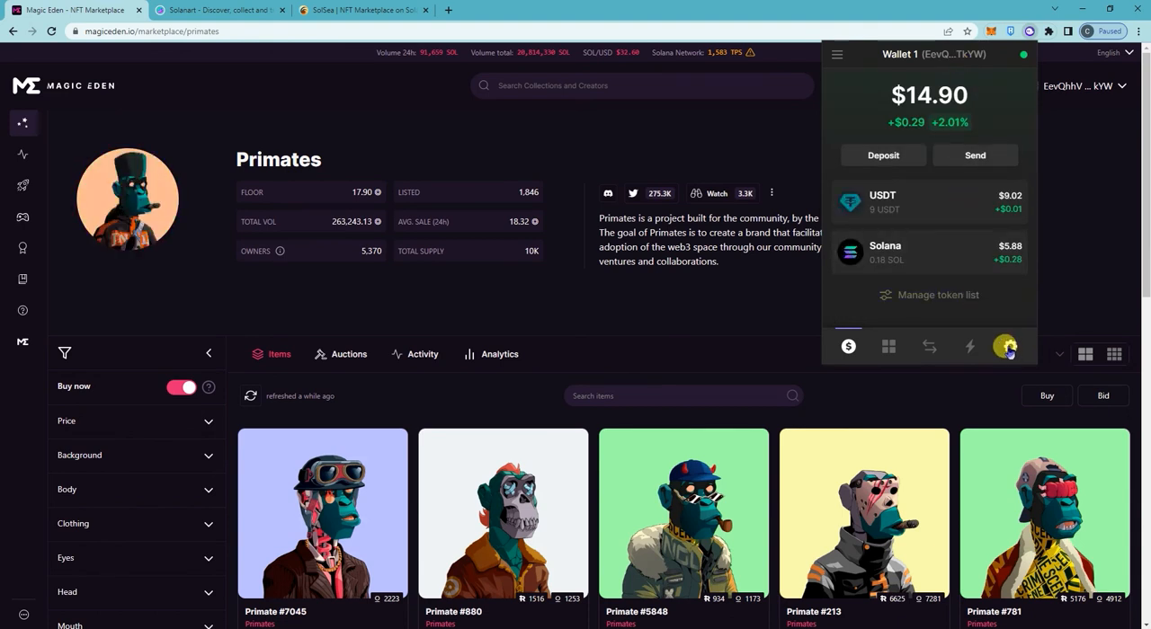
{"action": "left_click", "coordinate": [1010, 346]}
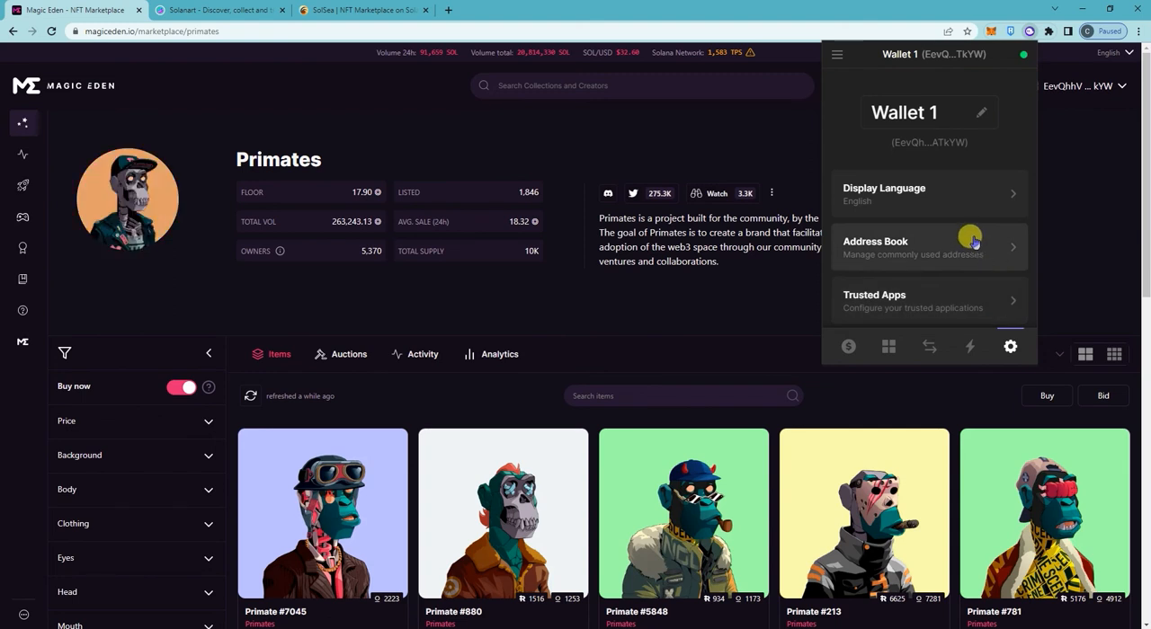
{"action": "mouse_move", "coordinate": [980, 215]}
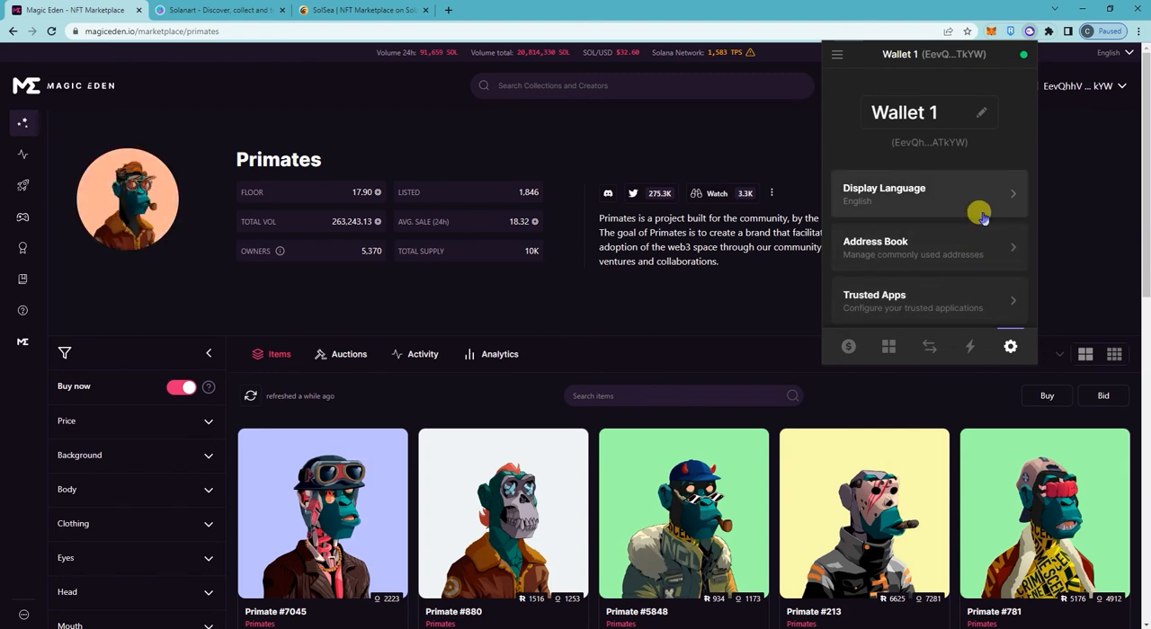
{"action": "scroll", "scroll_direction": "down", "scroll_amount": 3}
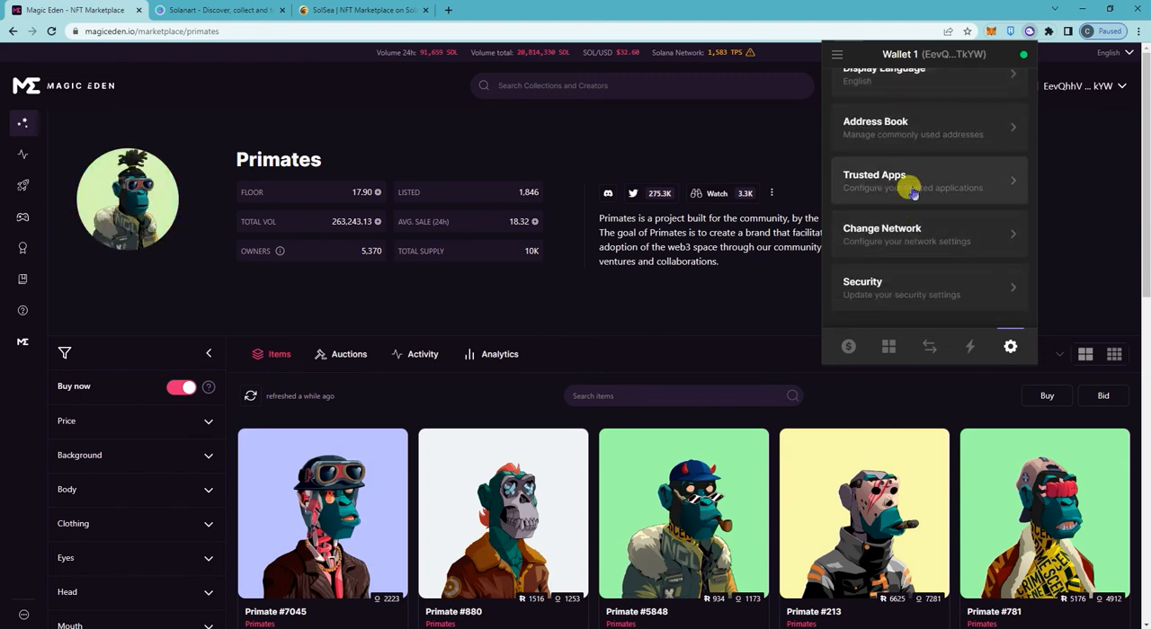
- Revoke solanart.io under Trusted Apps and close the wallet panel
{"action": "left_click", "coordinate": [908, 180]}
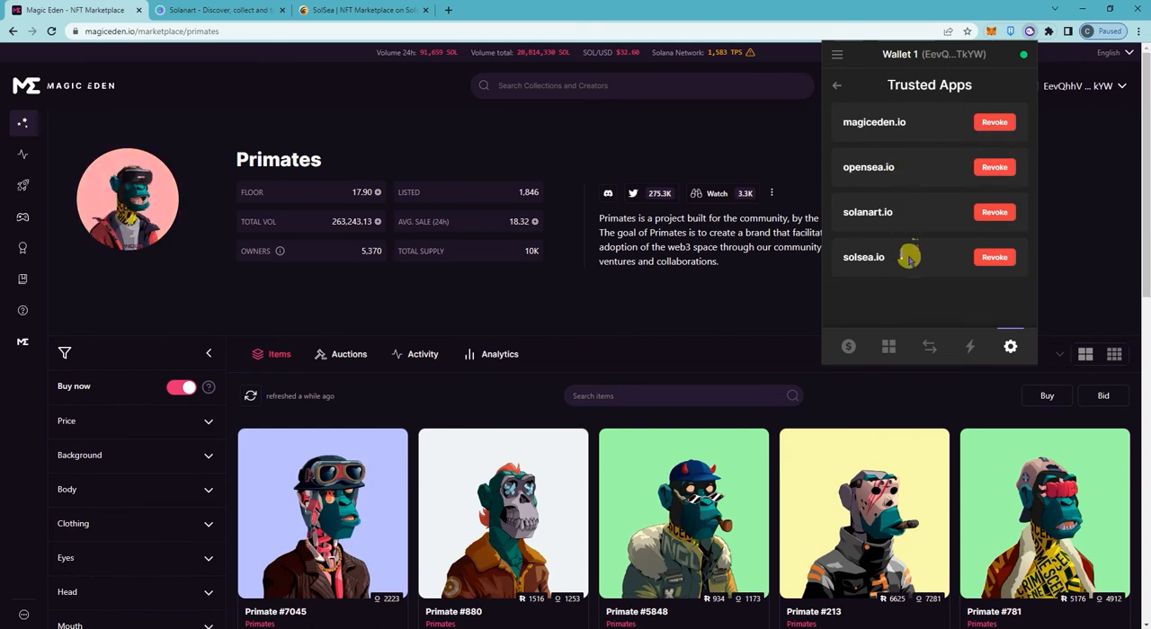
{"action": "mouse_move", "coordinate": [906, 235]}
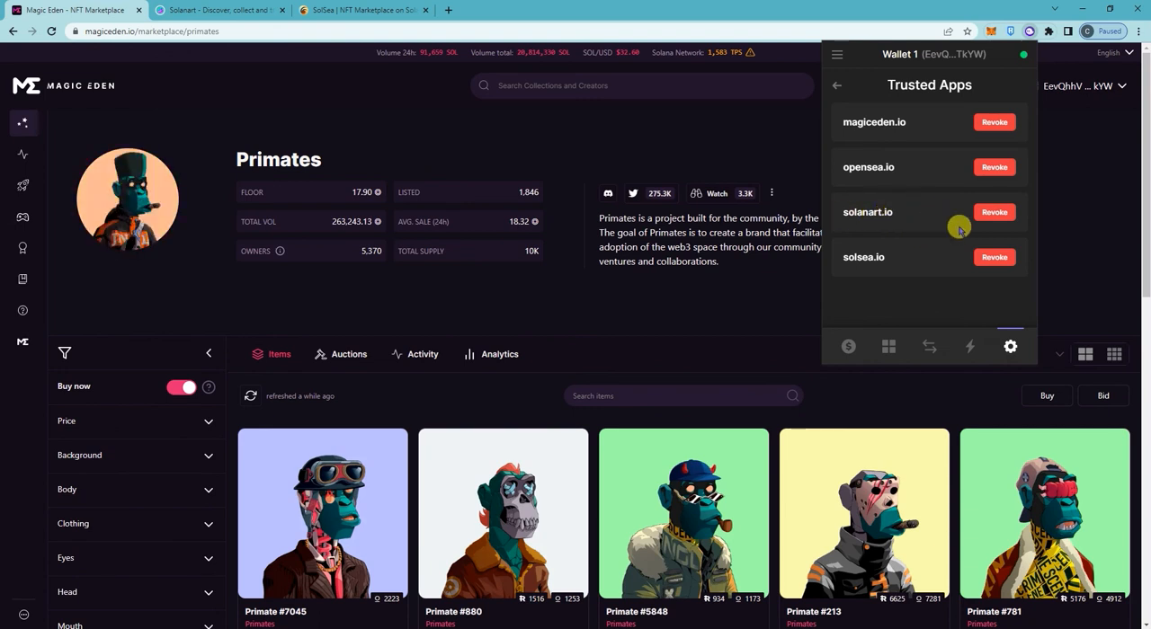
{"action": "left_click", "coordinate": [993, 212]}
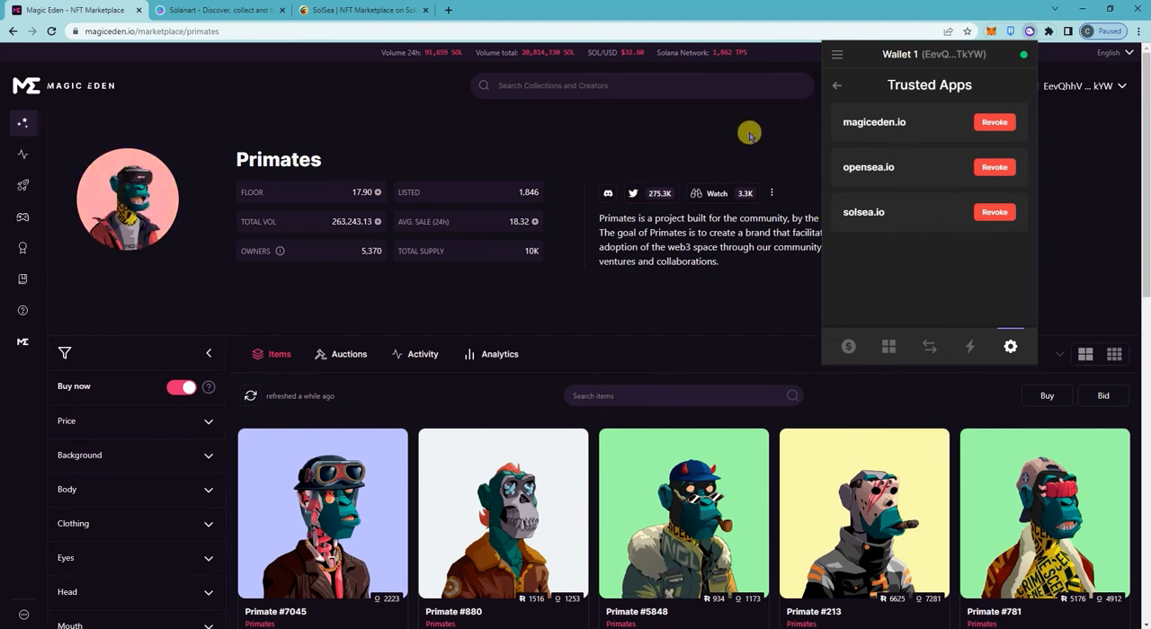
{"action": "left_click", "coordinate": [220, 10]}
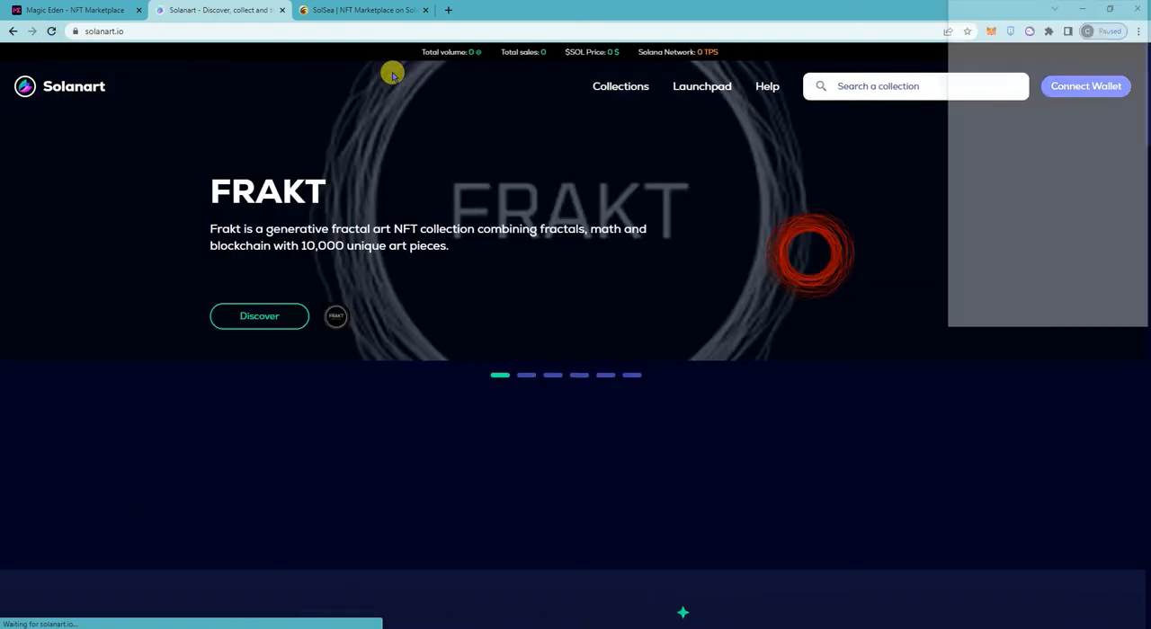
- Cancel Solanart's Phantom connection request, leaving the homepage with no wallet connected
{"action": "left_click", "coordinate": [1085, 85]}
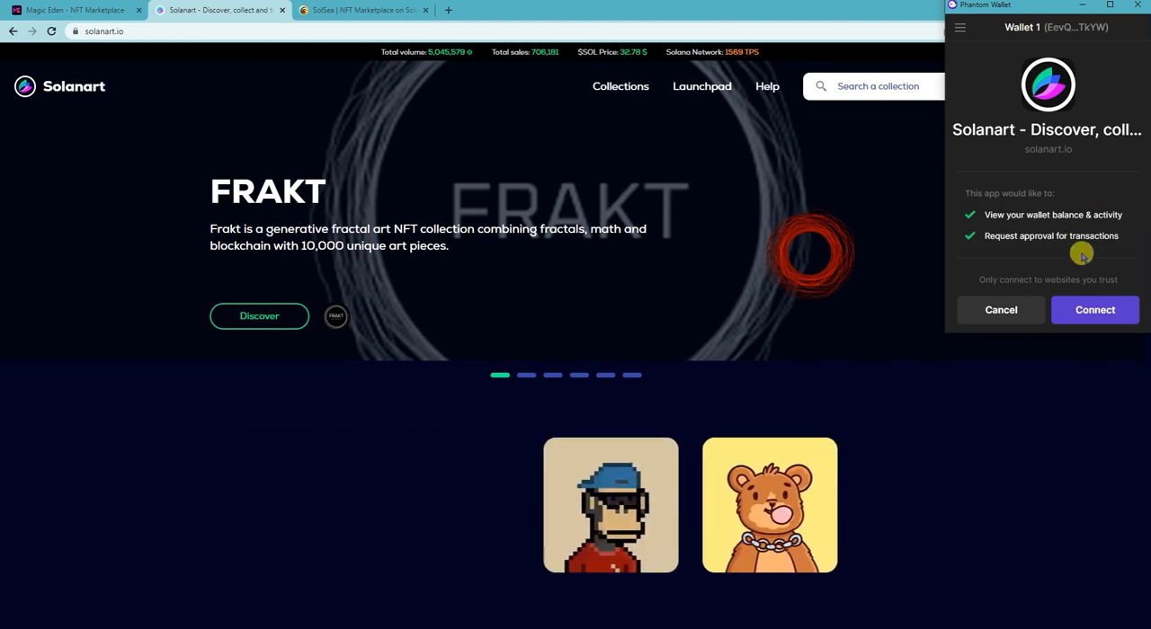
{"action": "left_click", "coordinate": [1000, 309]}
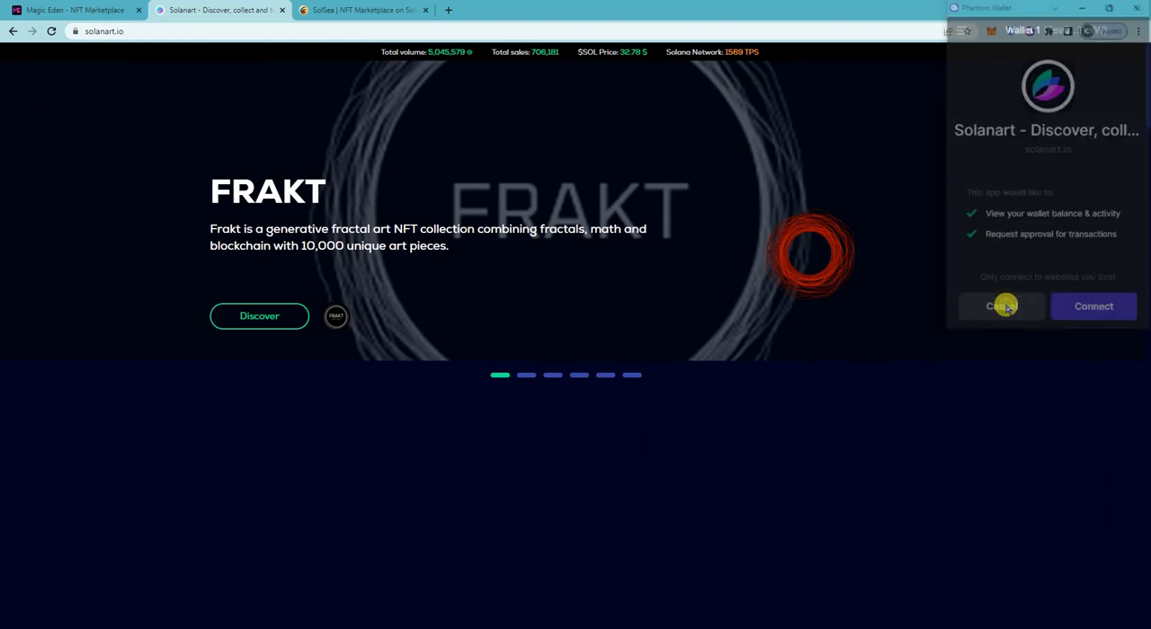
{"action": "left_click", "coordinate": [1001, 306]}
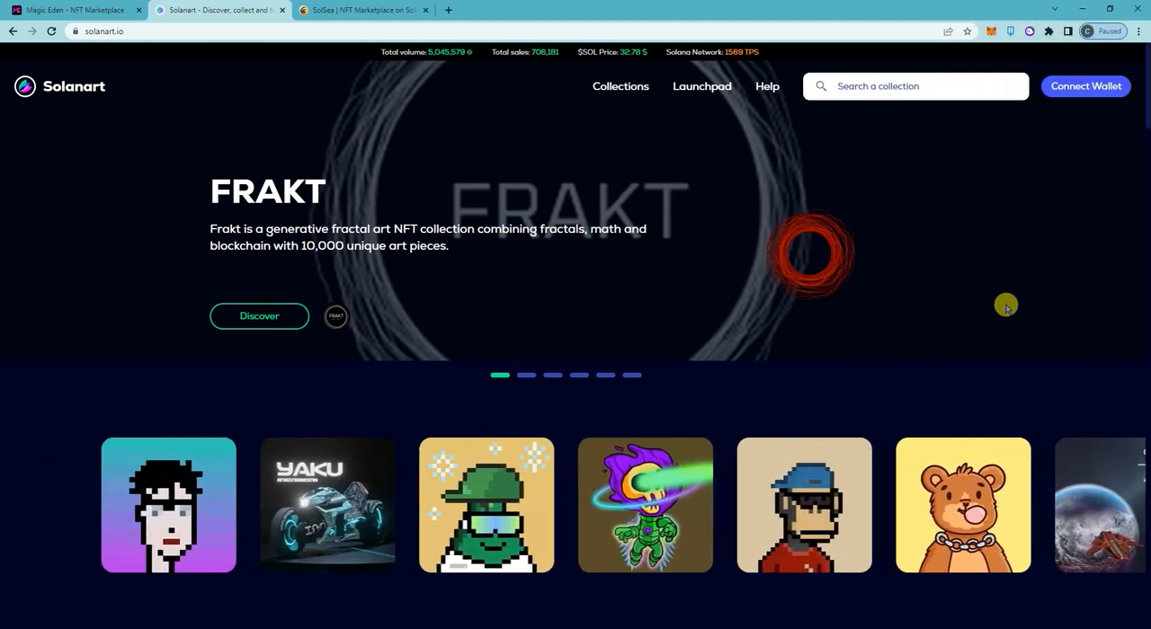